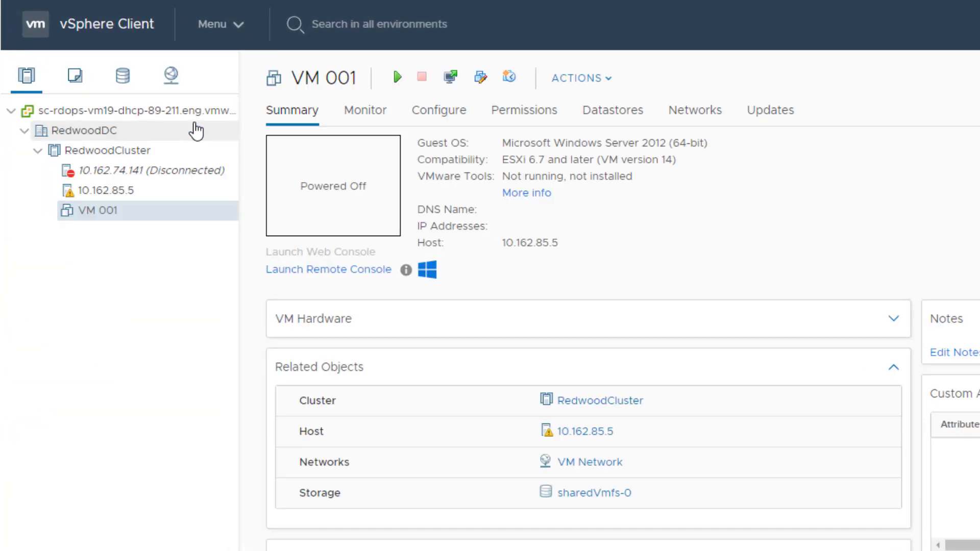
Clone VM 001 to a library template named 'VM 001 Clone' with notes 'Compatibility: ESXi 6.7 and later (VM version 14)'.
right_click(94, 210)
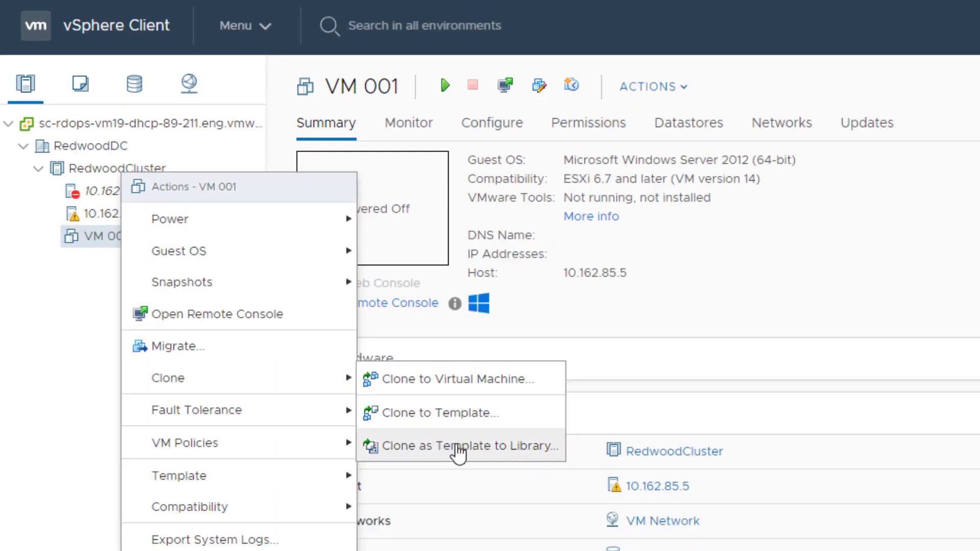
click(437, 412)
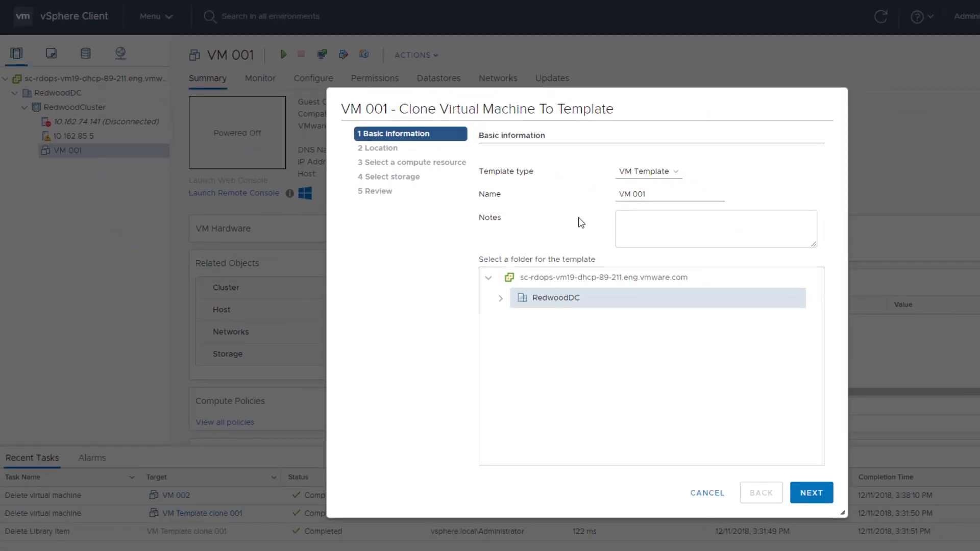
text(Clone)
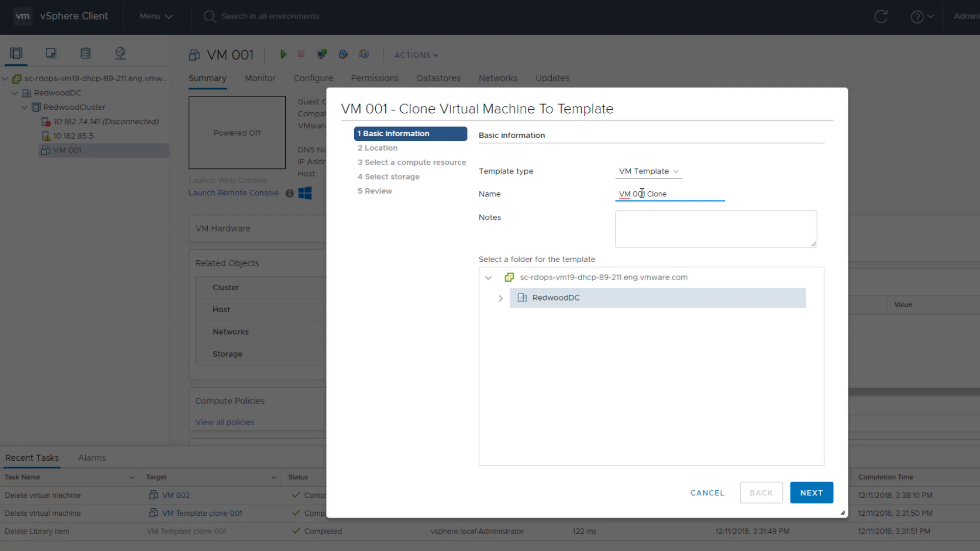
text(Compatibility: ESXi 6.7 and later (VM version 14))
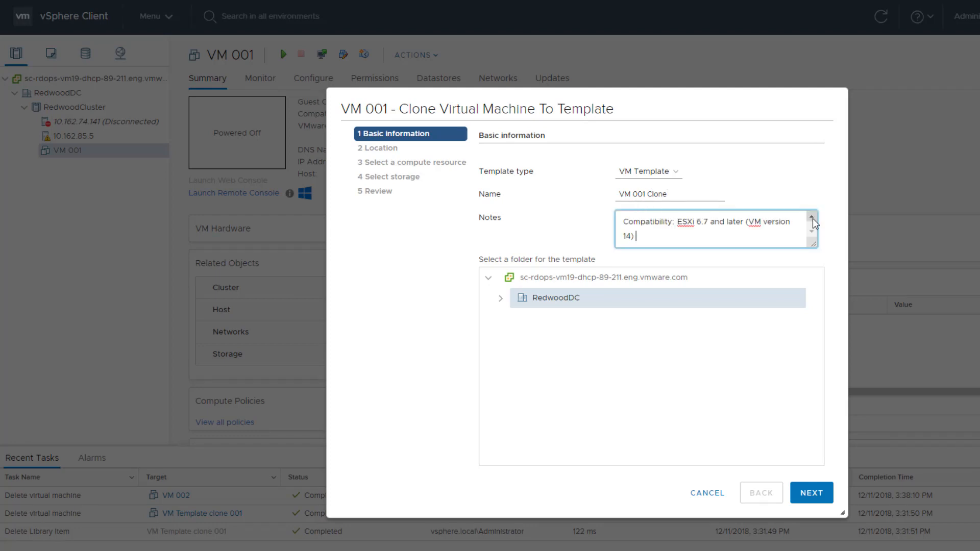
click(810, 493)
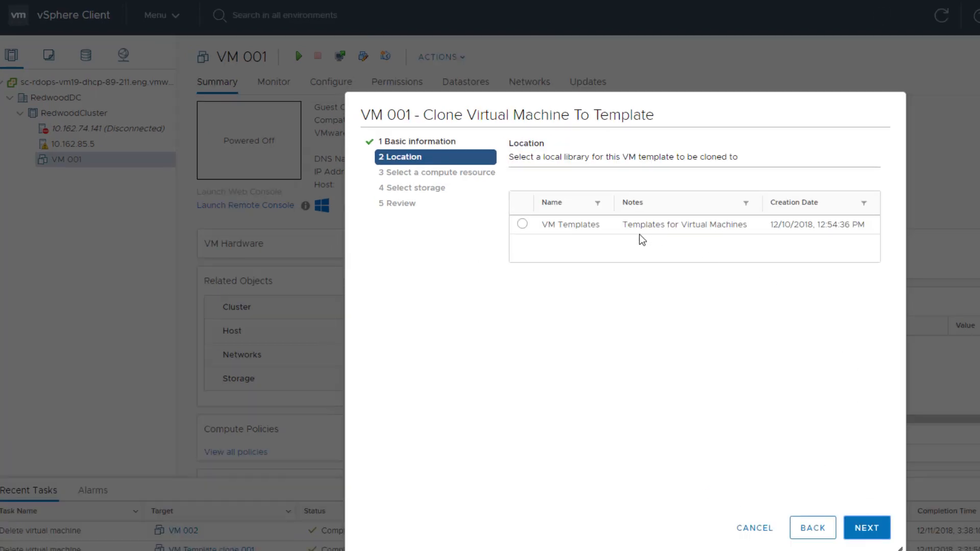
Put the template in the VM Templates library on RedwoodCluster, store it on sharedVmfs-0, and finish.
click(522, 224)
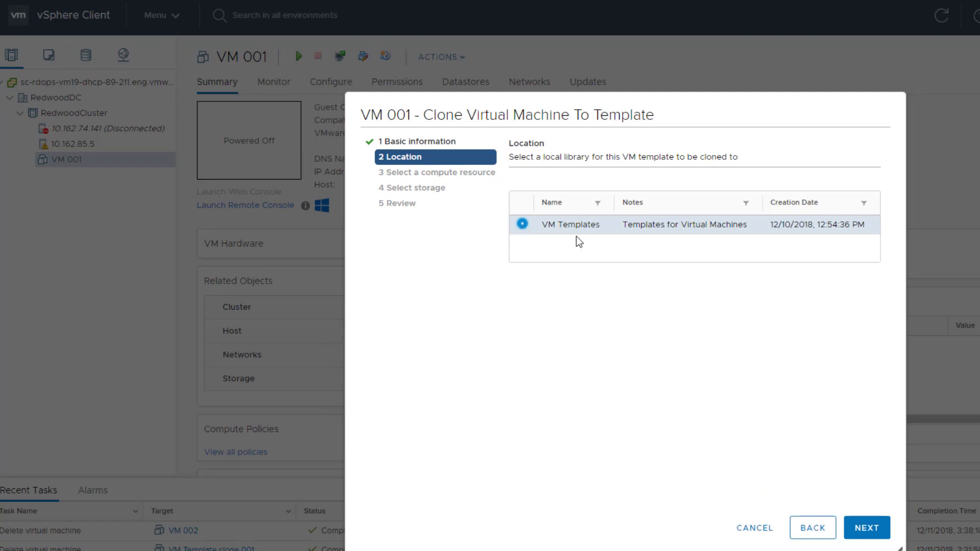
click(866, 527)
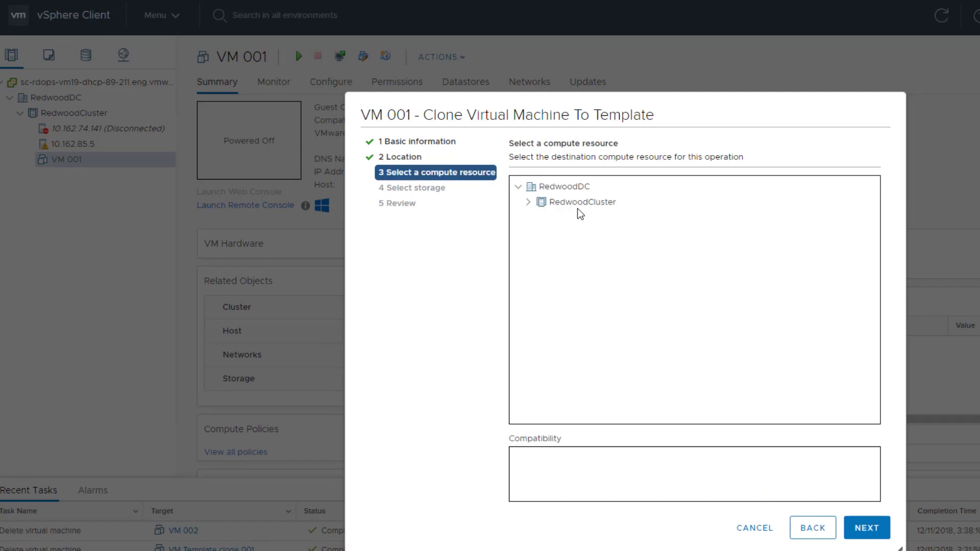
click(582, 201)
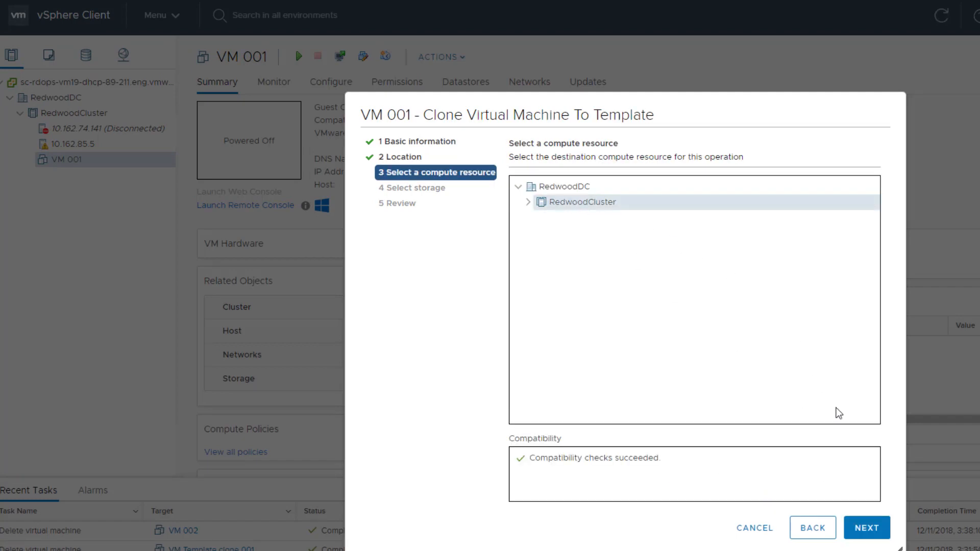
click(866, 527)
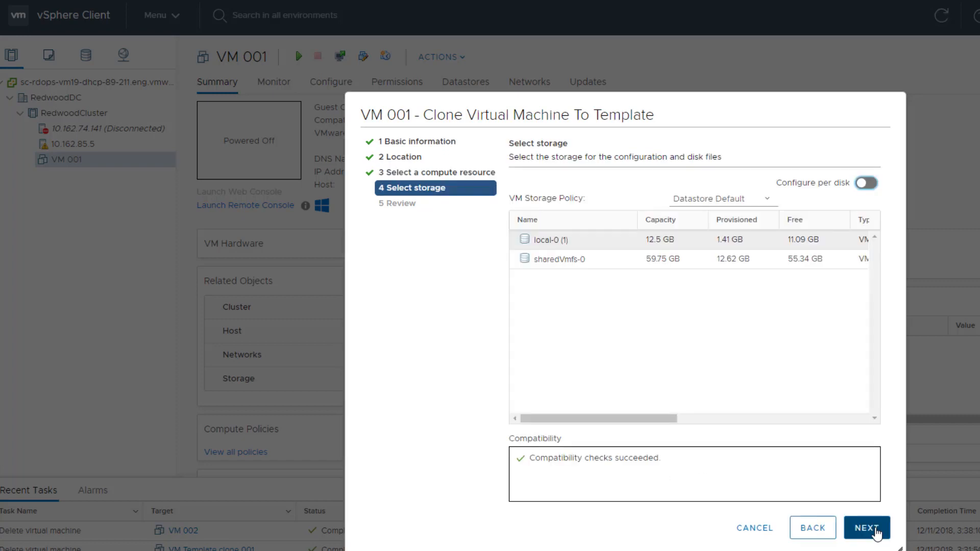
mouse_move(532, 262)
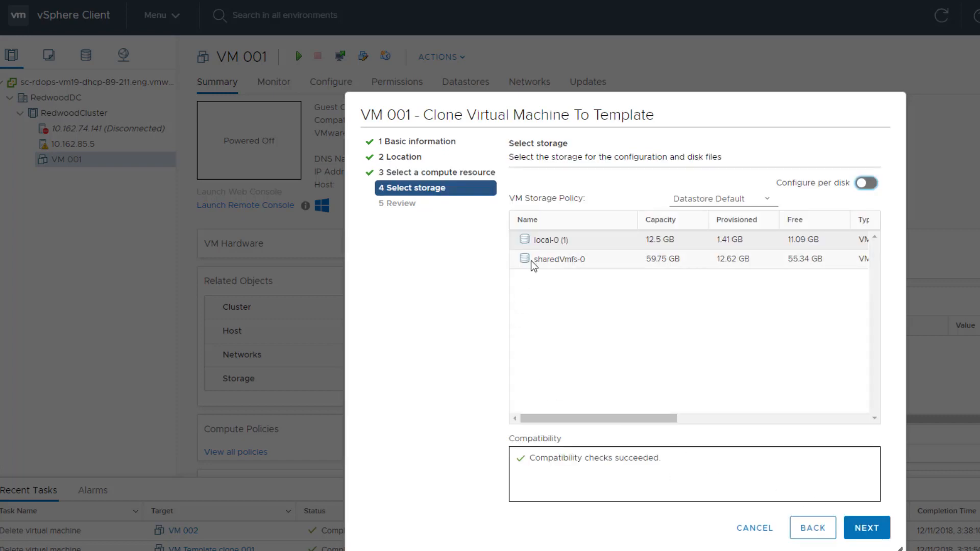
click(558, 259)
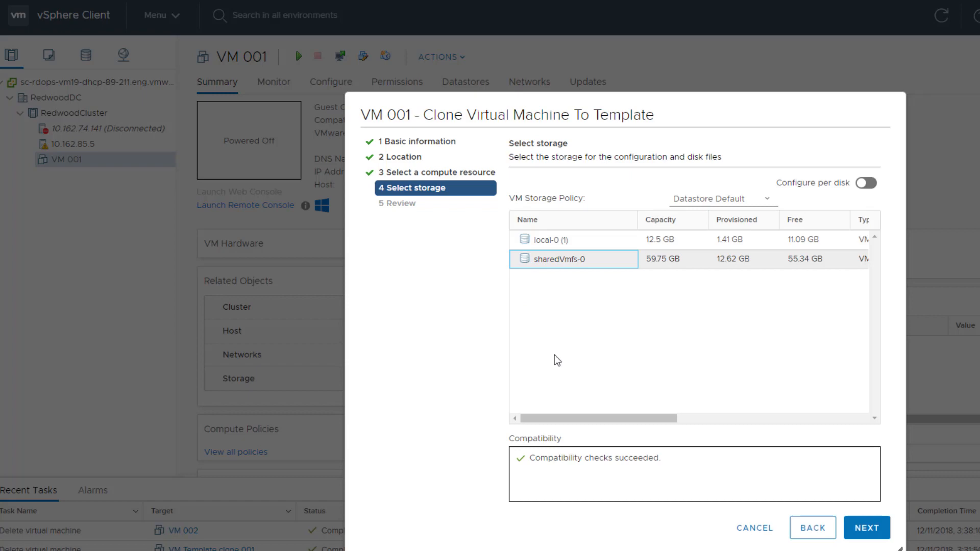
click(866, 527)
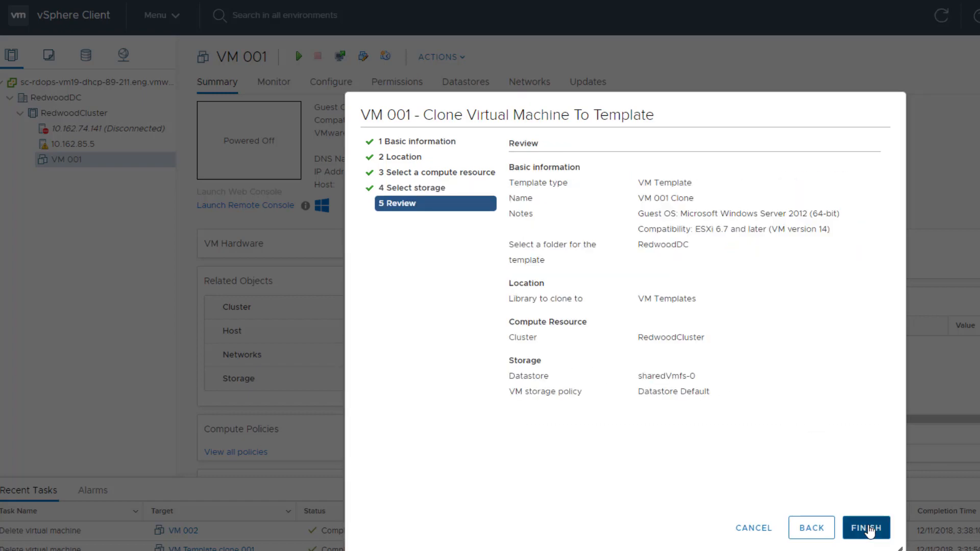
click(866, 527)
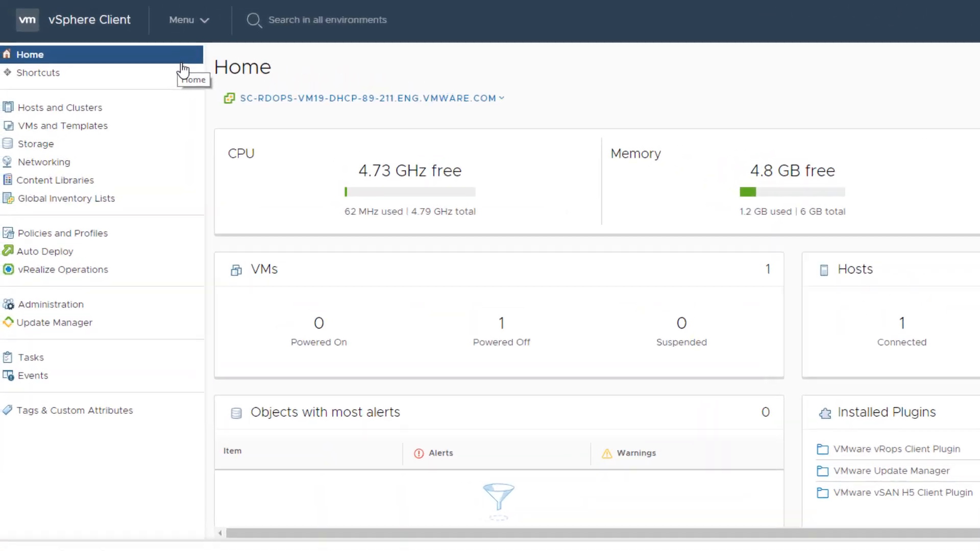
Browse to the template list of the VM Templates content library.
click(55, 180)
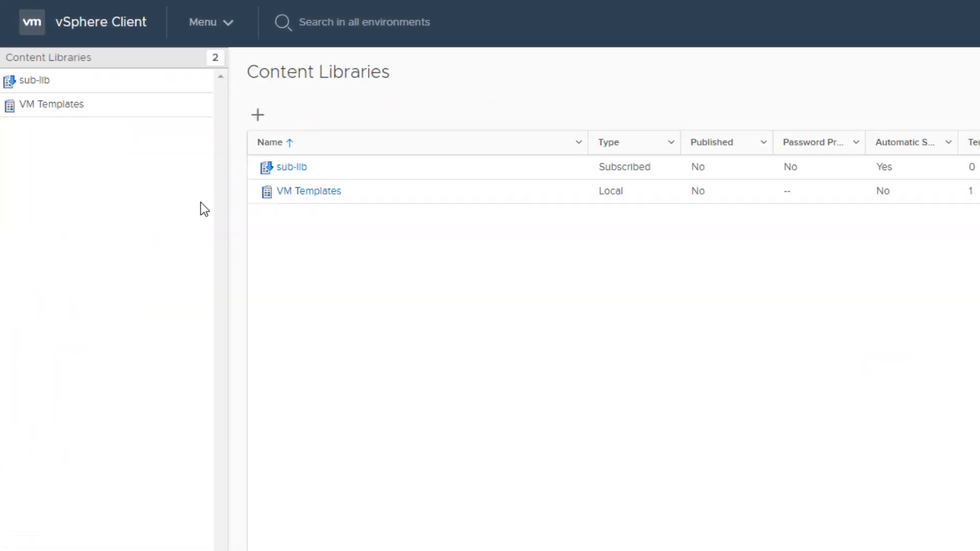
click(308, 191)
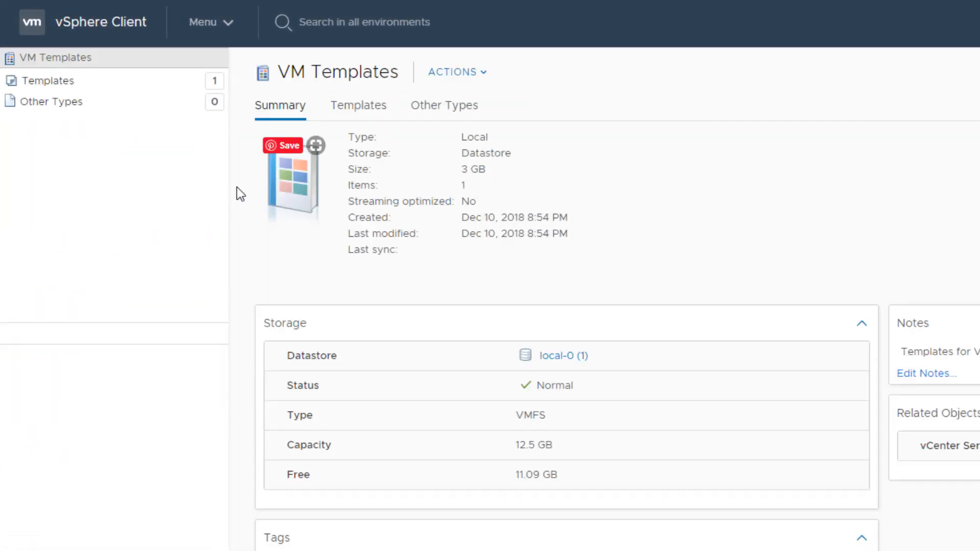
click(48, 80)
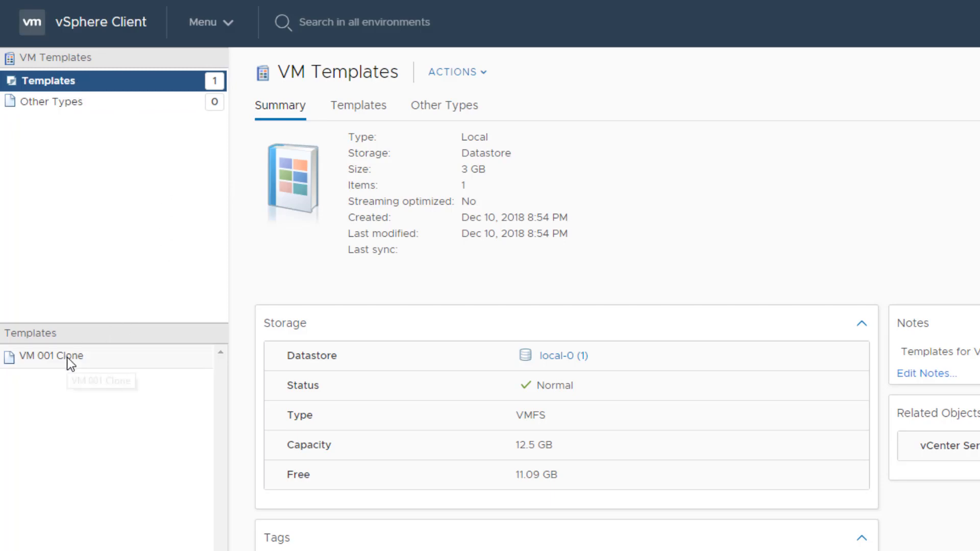
Start a new VM named 'VM 002' from the VM 001 Clone template.
right_click(50, 356)
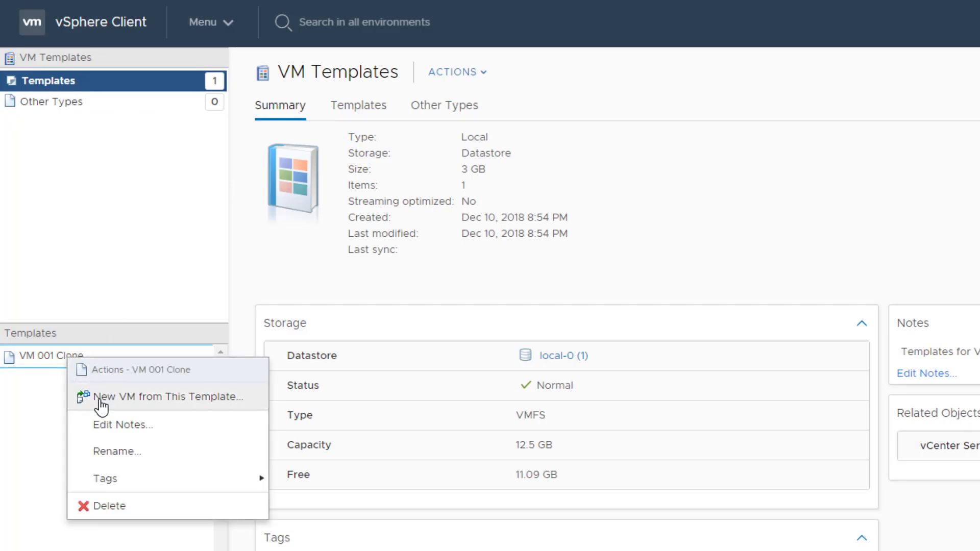
click(160, 396)
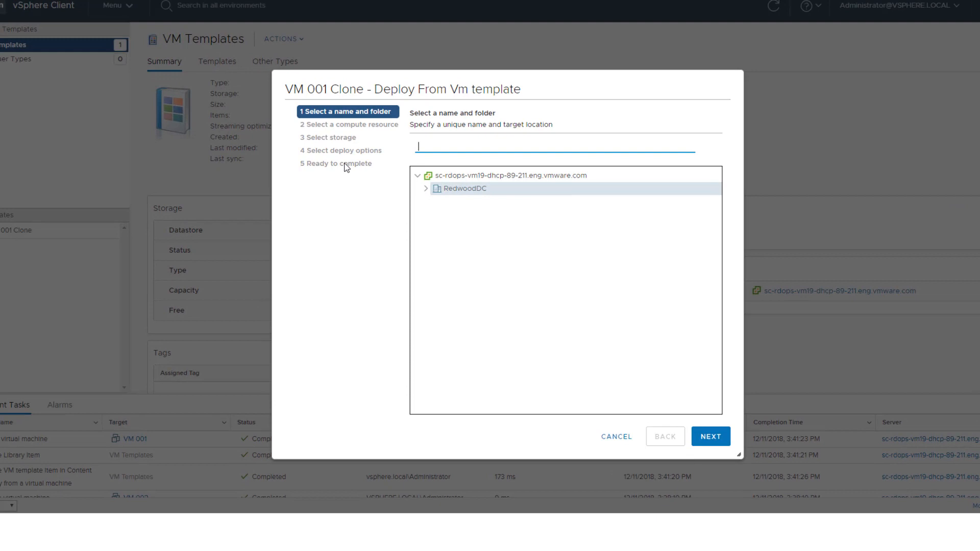
text(VM 002)
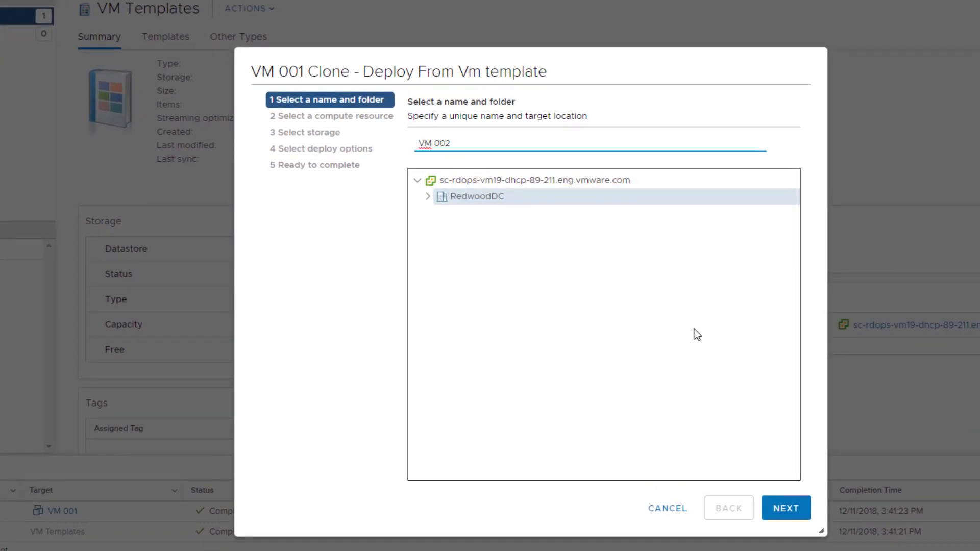
click(785, 508)
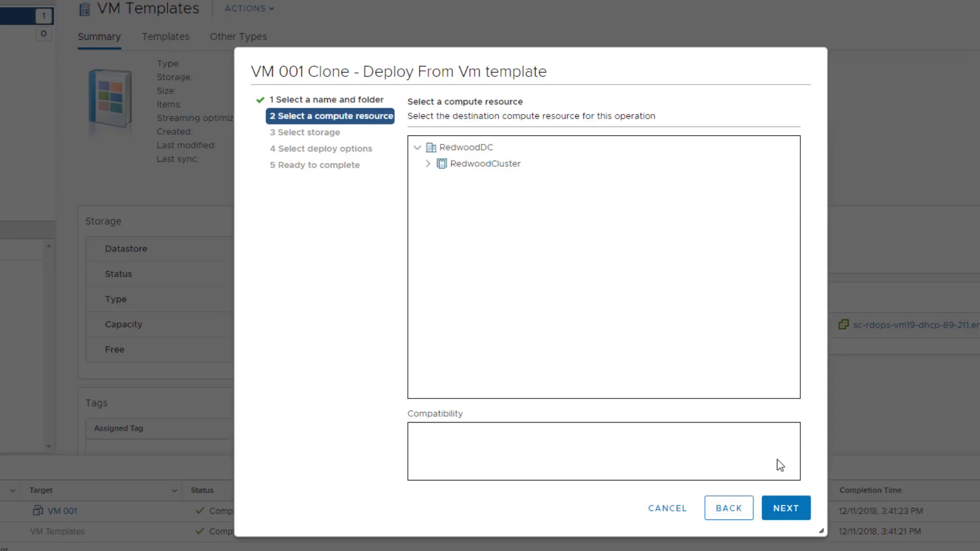
Deploy VM 002 onto RedwoodCluster with sharedVmfs-0 storage, keeping default deploy options.
click(491, 164)
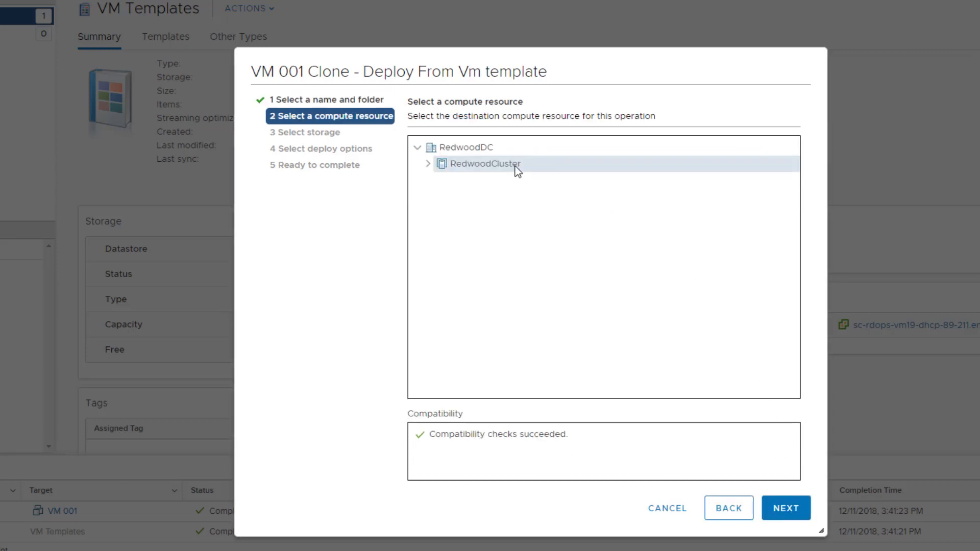
mouse_move(715, 307)
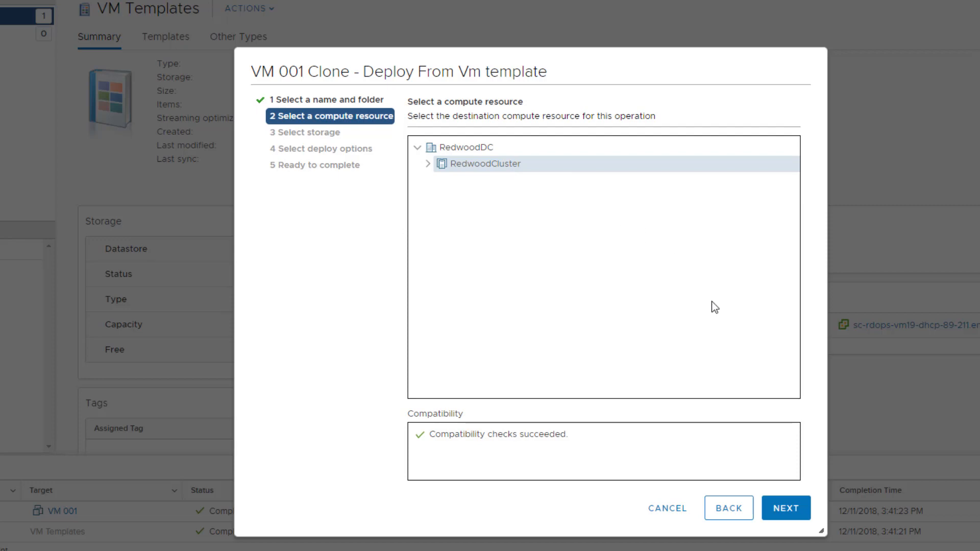
click(785, 508)
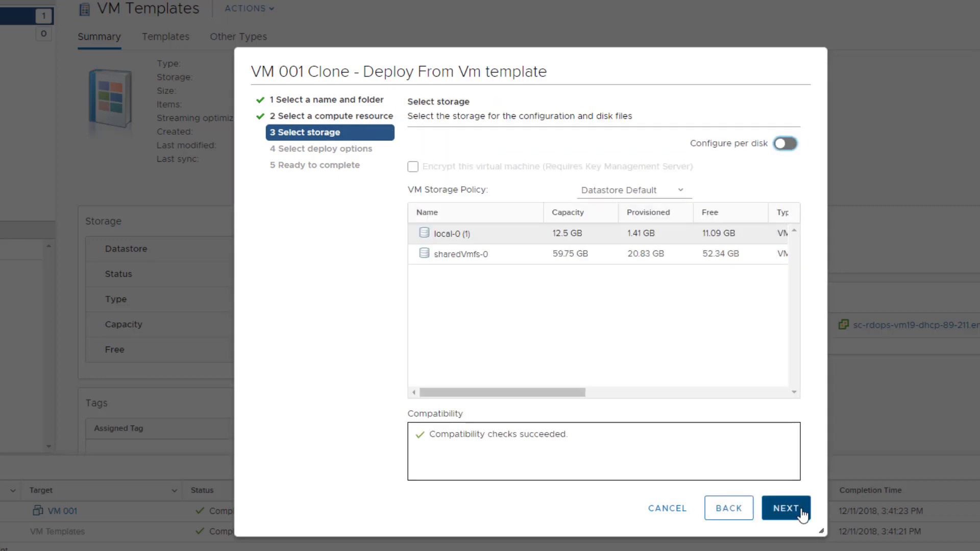
mouse_move(436, 270)
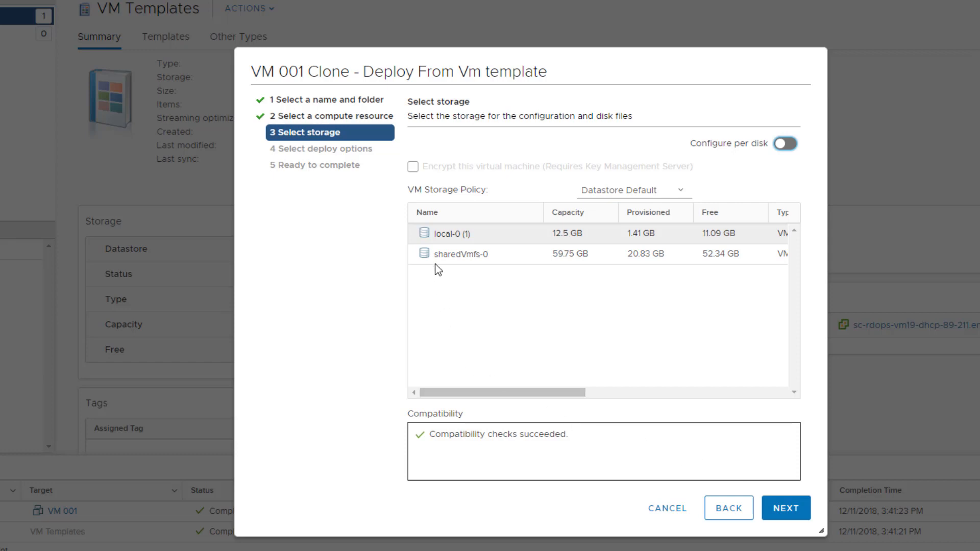
click(459, 253)
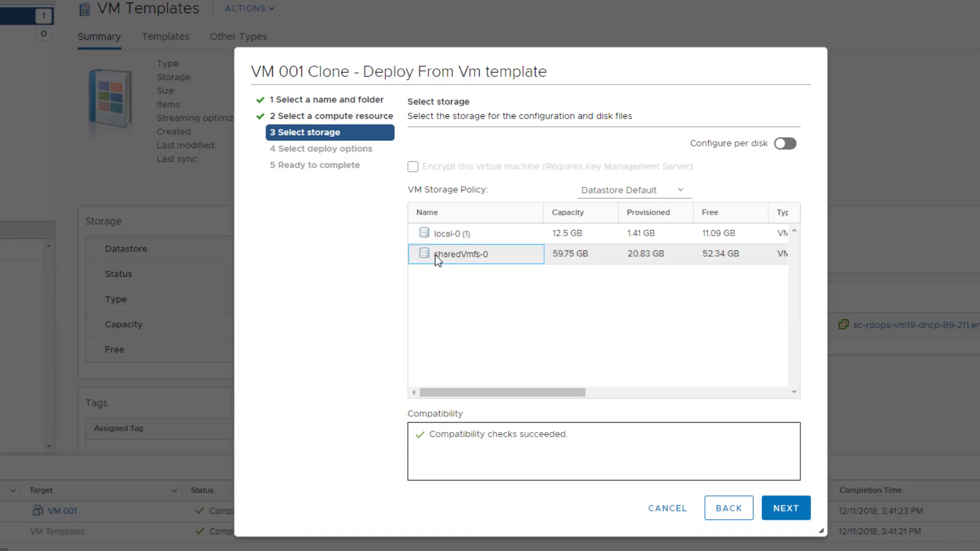
mouse_move(437, 280)
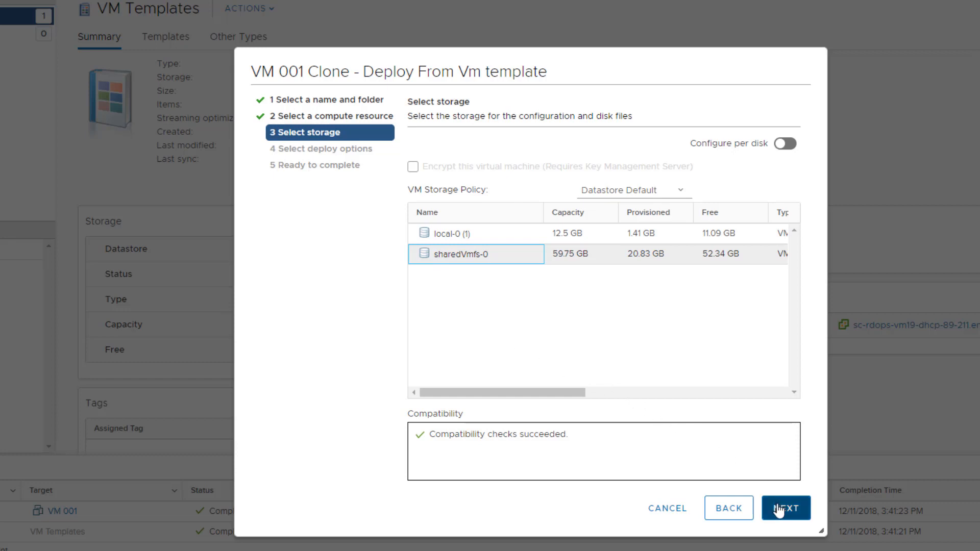
click(785, 508)
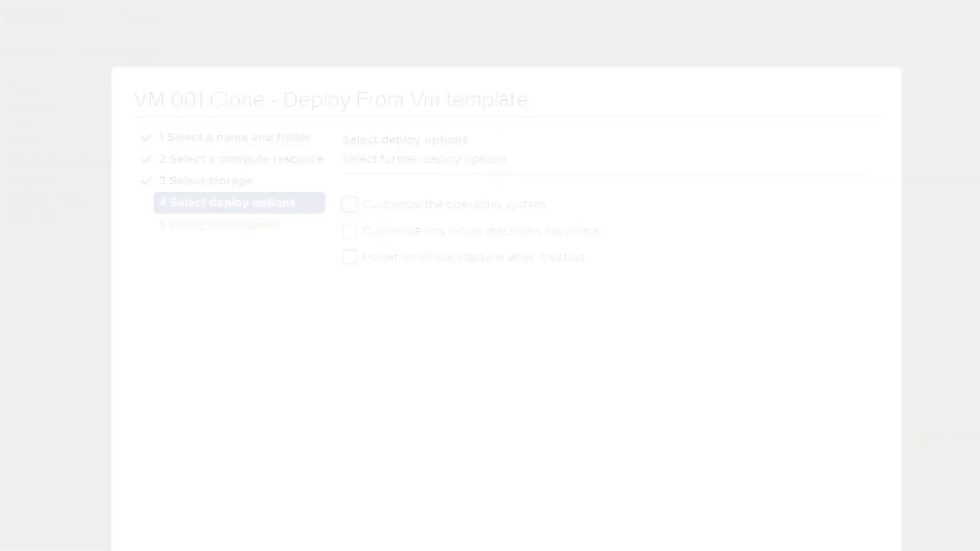
click(785, 508)
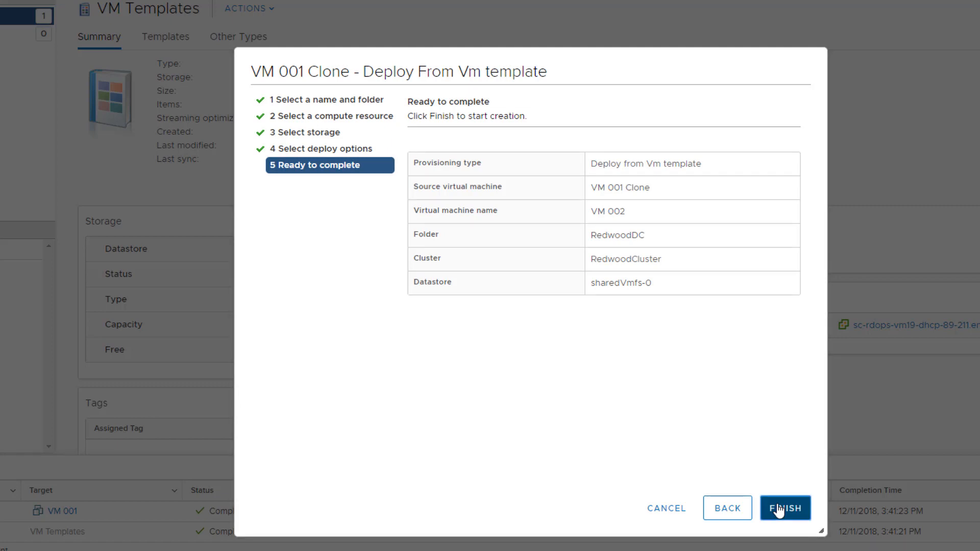
click(785, 509)
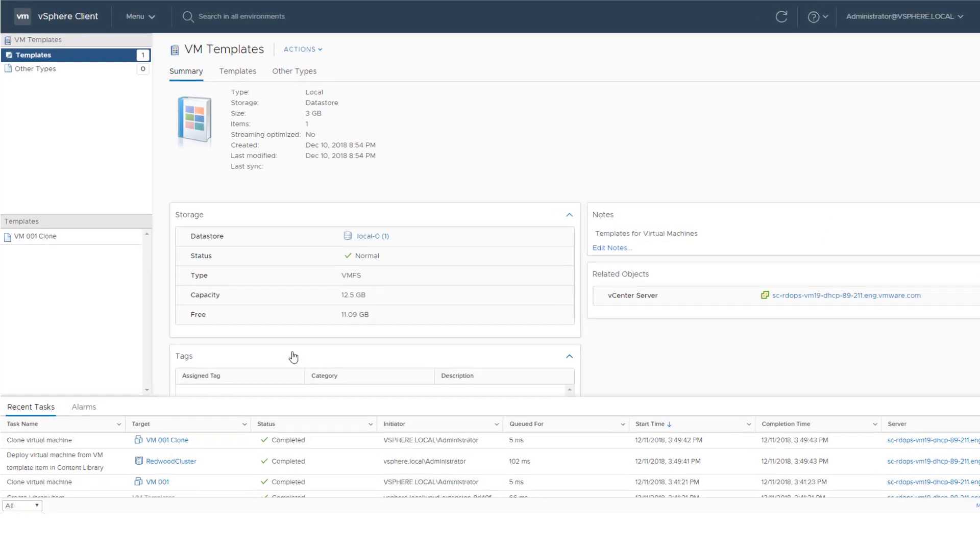
View VM 002's summary under RedwoodCluster in the Hosts and Clusters inventory.
click(134, 16)
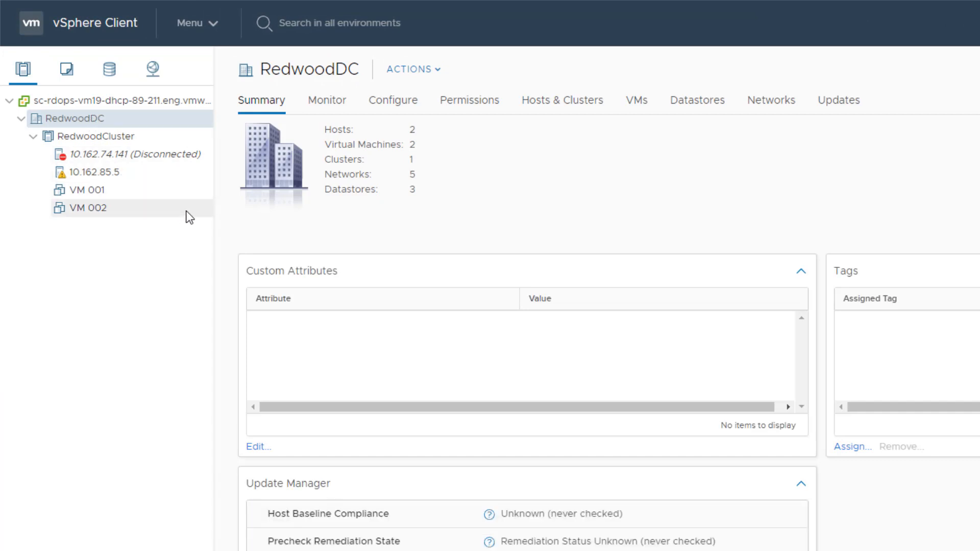
click(88, 208)
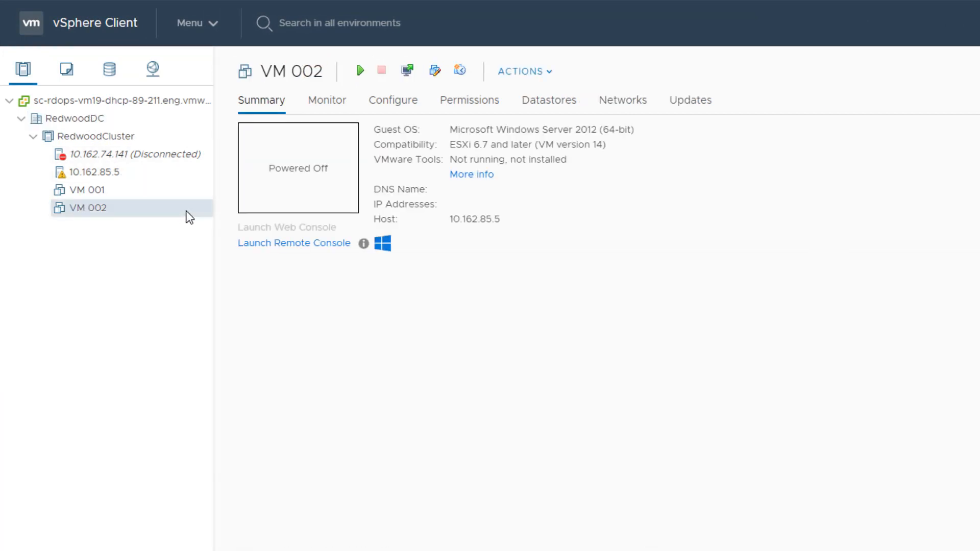